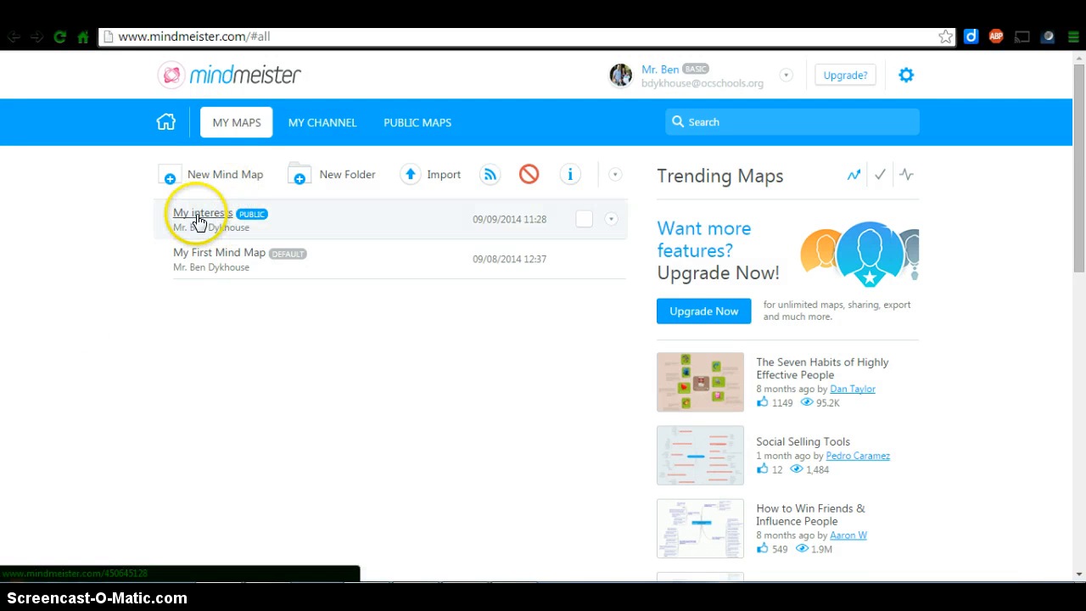
- Open the My interests mind map and view it embedded below the Company Brainstorm line
{"action": "left_click", "coordinate": [199, 213]}
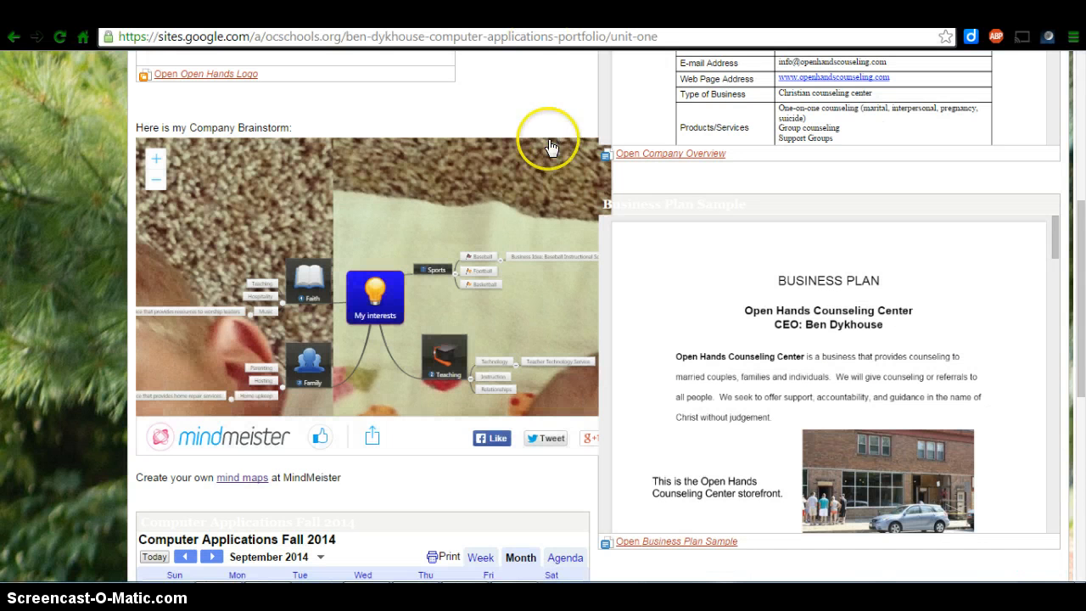
{"action": "mouse_move", "coordinate": [304, 298]}
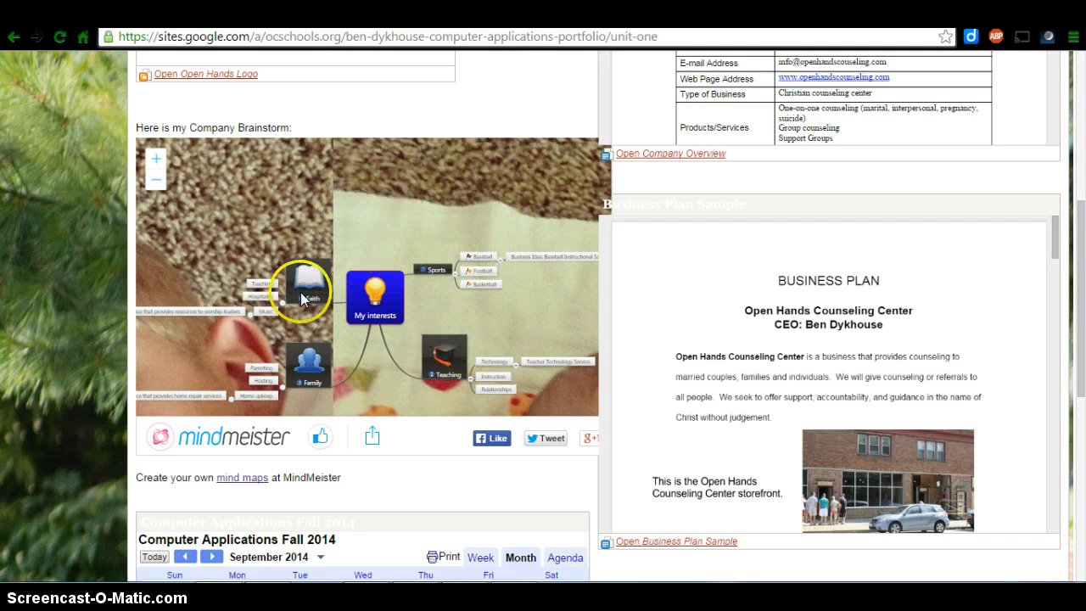
{"action": "mouse_move", "coordinate": [351, 209]}
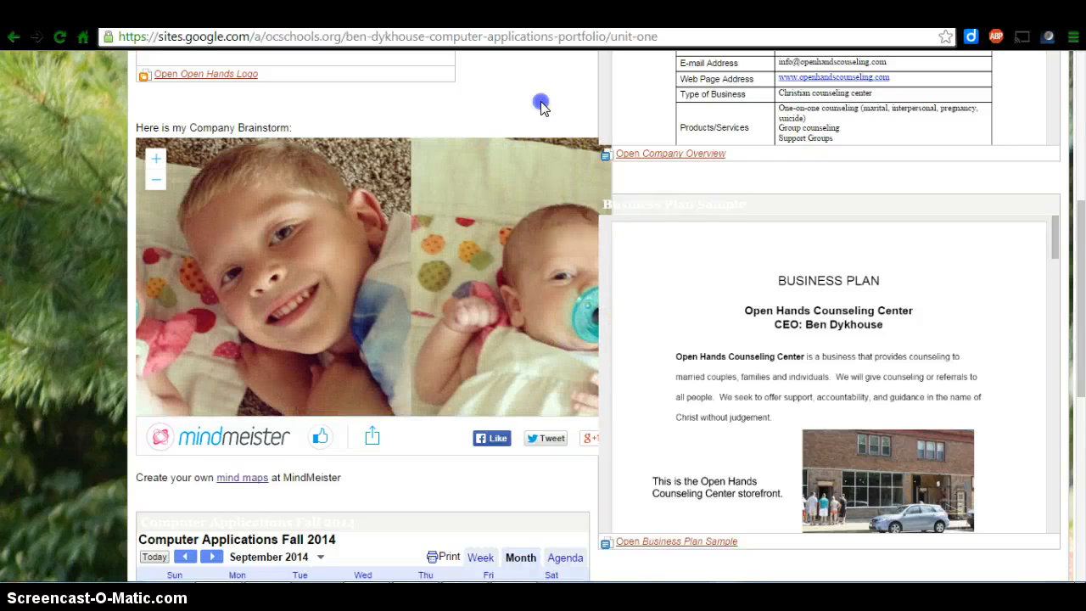
- Edit the Unit One page and delete the old mind-map Google Gadget under Company Brainstorm
{"action": "scroll", "scroll_direction": "up", "scroll_amount": 3}
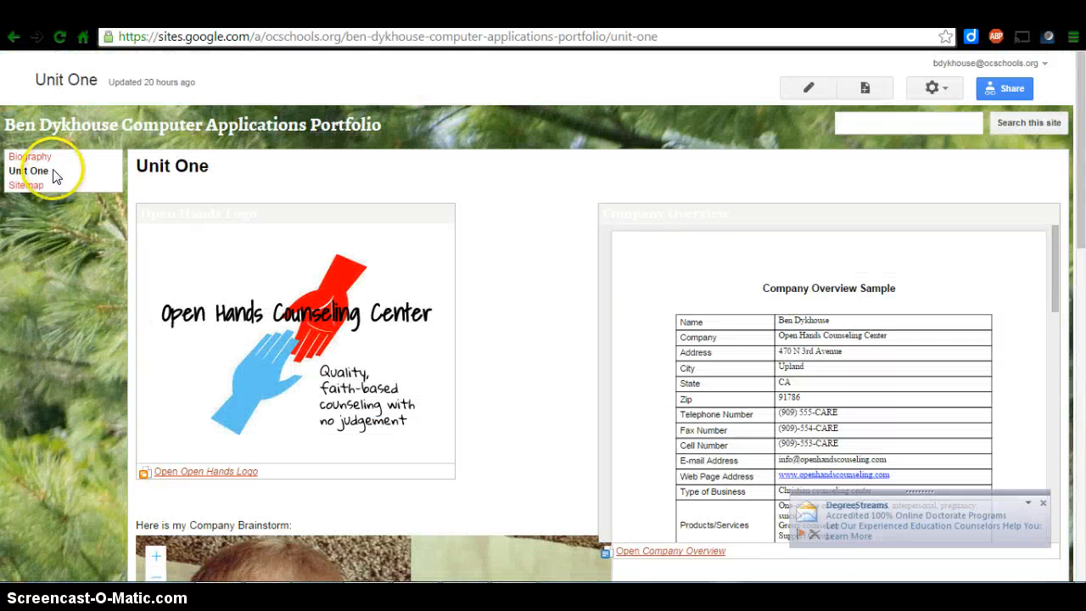
{"action": "mouse_move", "coordinate": [407, 125]}
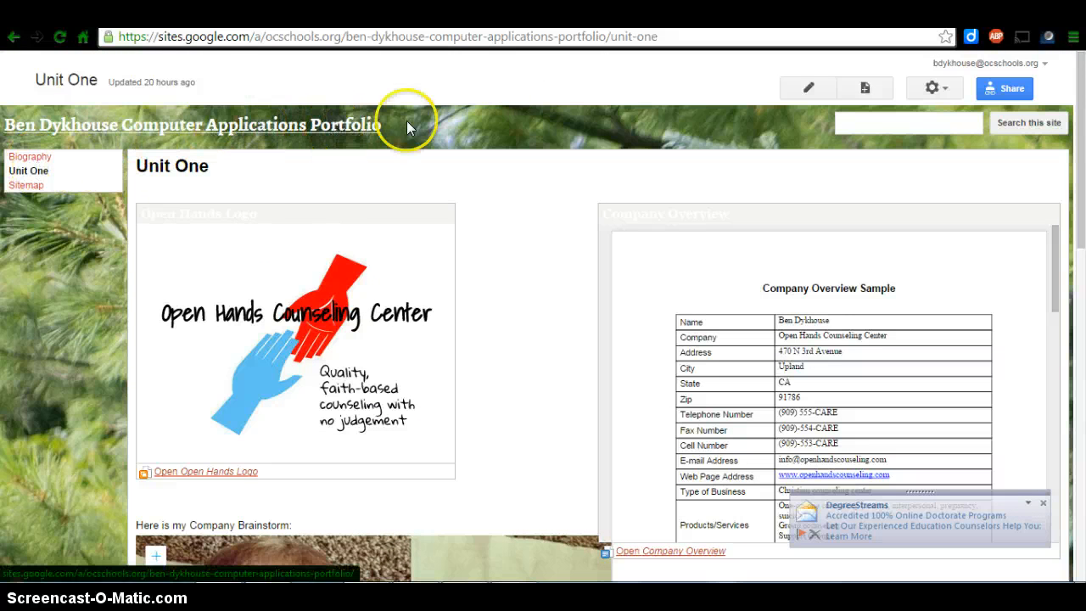
{"action": "mouse_move", "coordinate": [807, 87]}
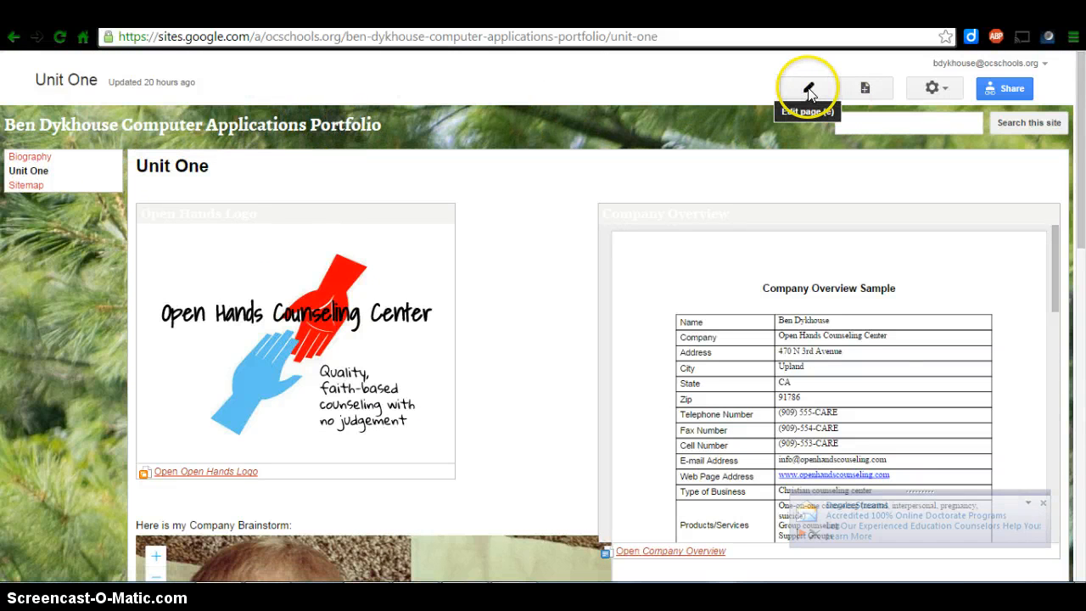
{"action": "left_click", "coordinate": [807, 87]}
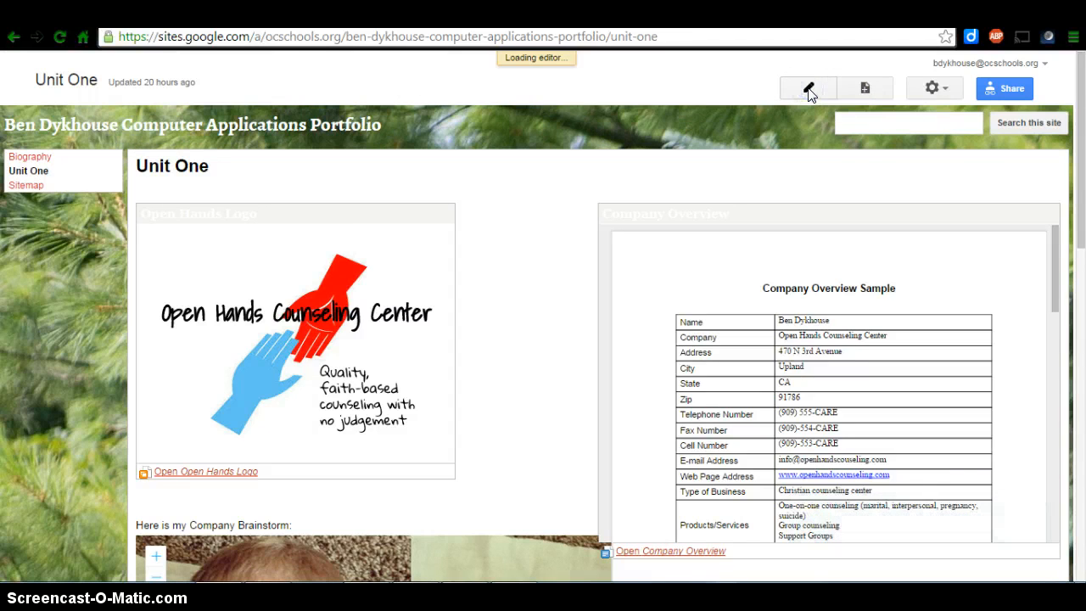
{"action": "left_click", "coordinate": [807, 88]}
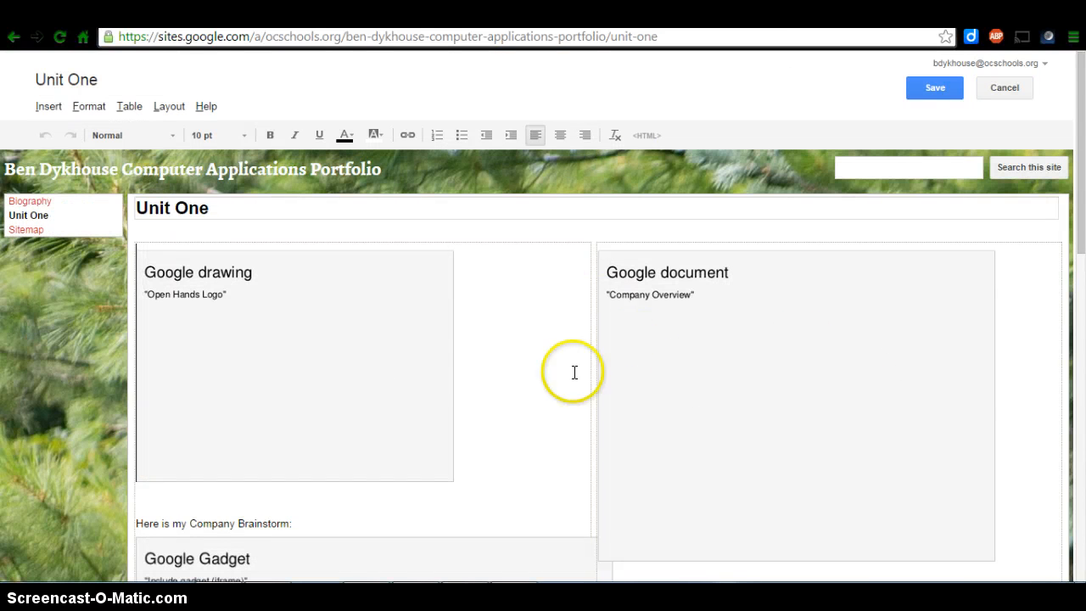
{"action": "scroll", "scroll_direction": "down", "scroll_amount": 3}
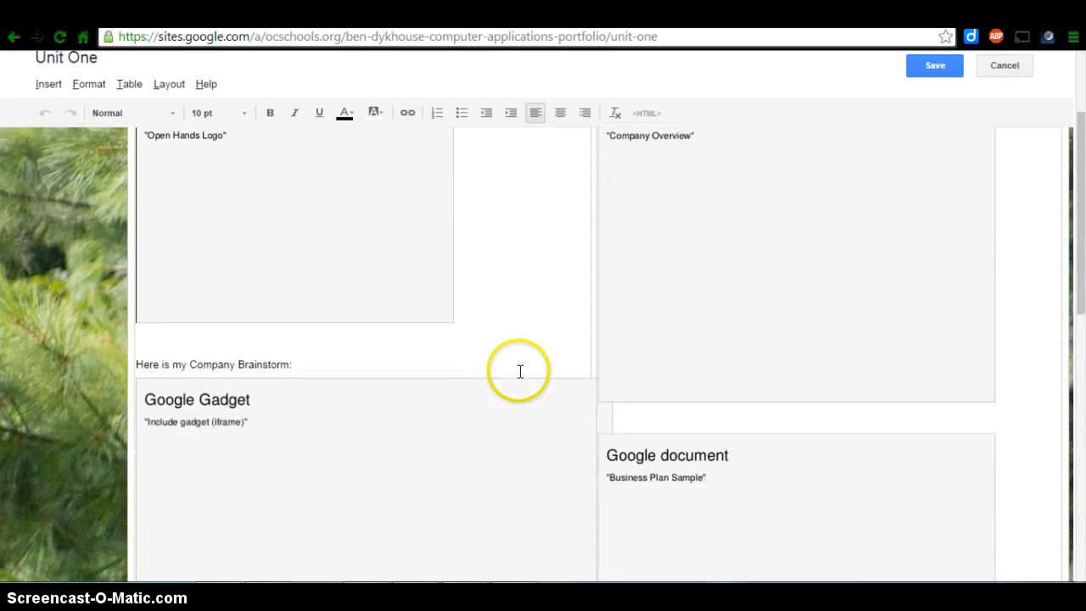
{"action": "scroll", "scroll_direction": "down", "scroll_amount": 3}
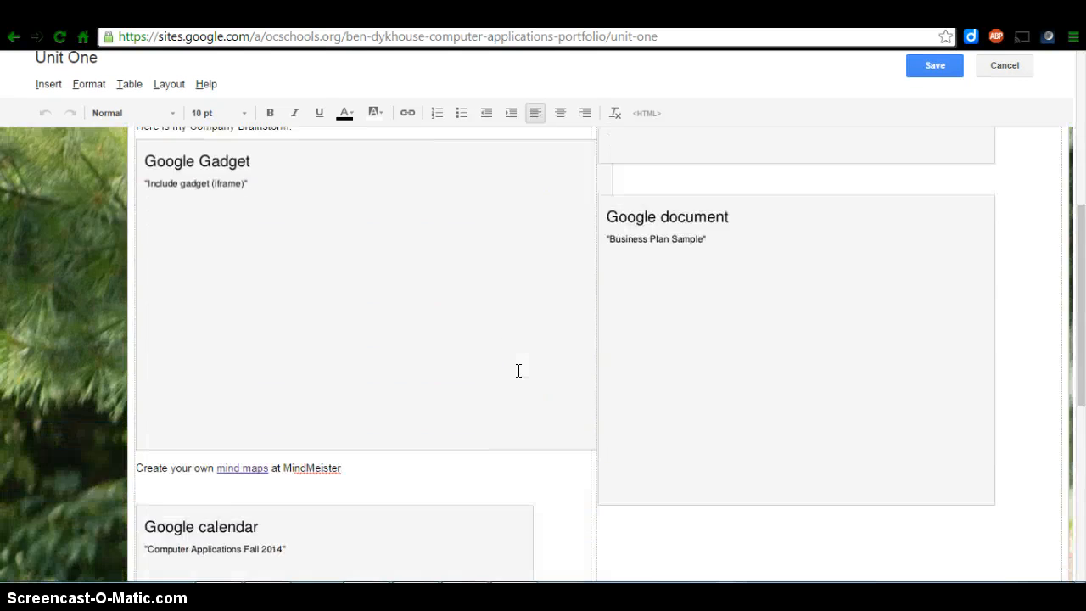
{"action": "scroll", "scroll_direction": "down", "scroll_amount": 3}
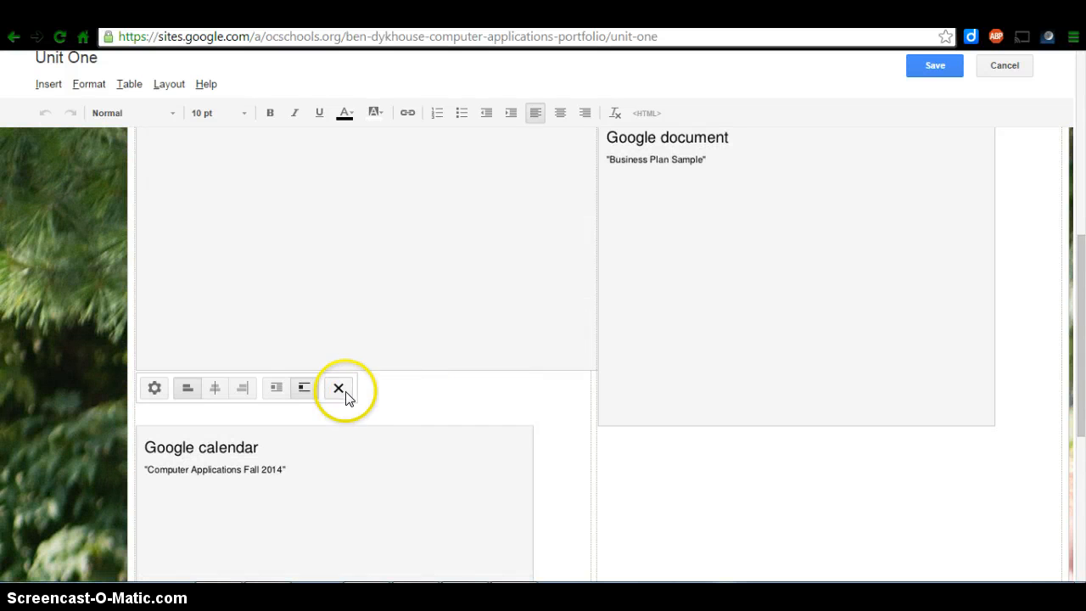
{"action": "mouse_move", "coordinate": [338, 388]}
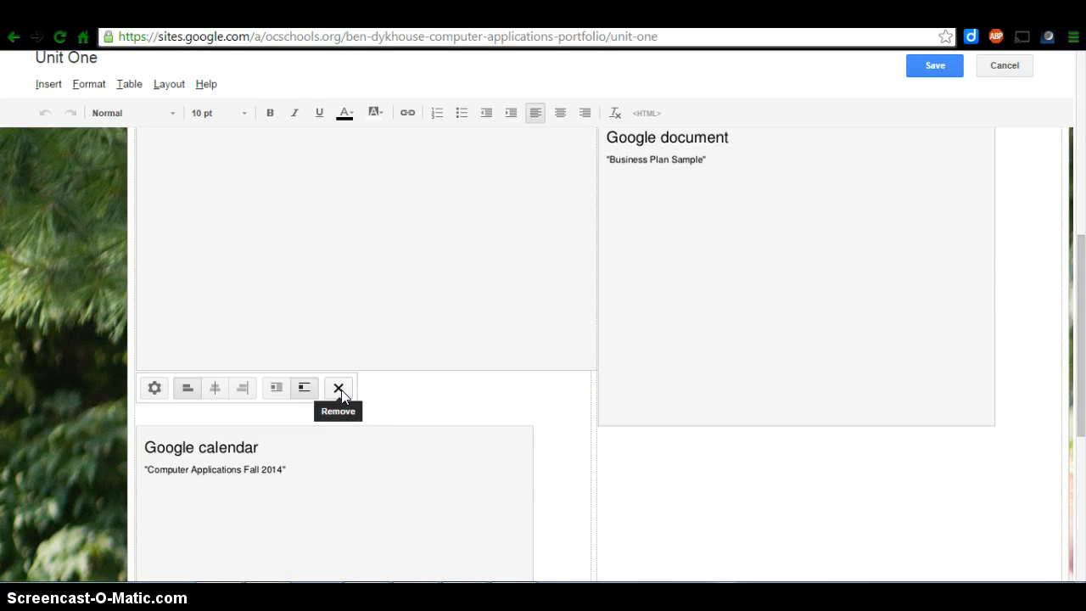
{"action": "left_click", "coordinate": [338, 387]}
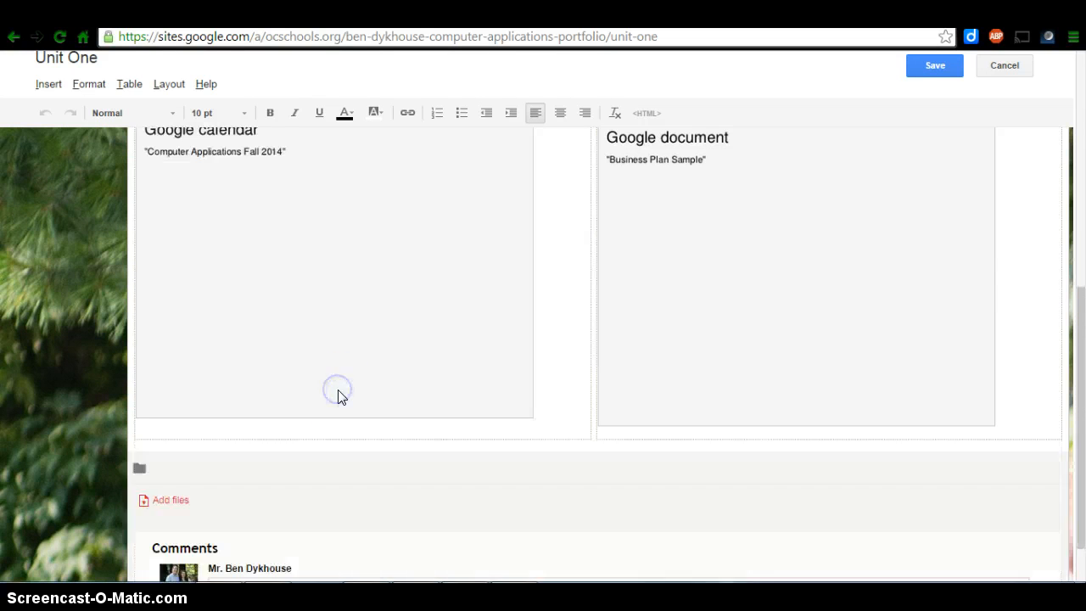
{"action": "scroll", "scroll_direction": "up", "scroll_amount": 3}
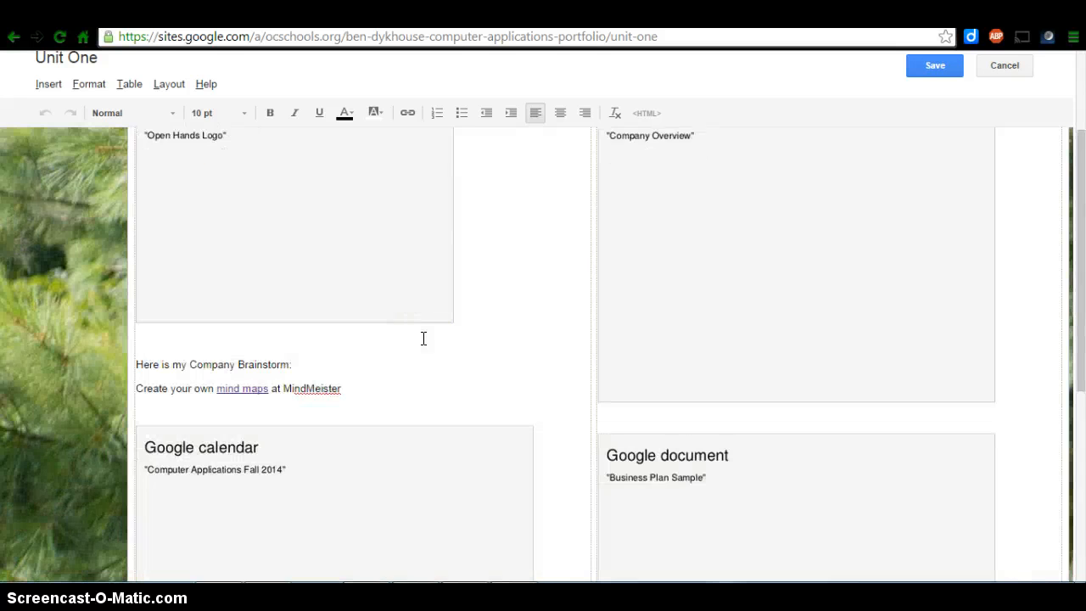
{"action": "scroll", "scroll_direction": "down", "scroll_amount": 3}
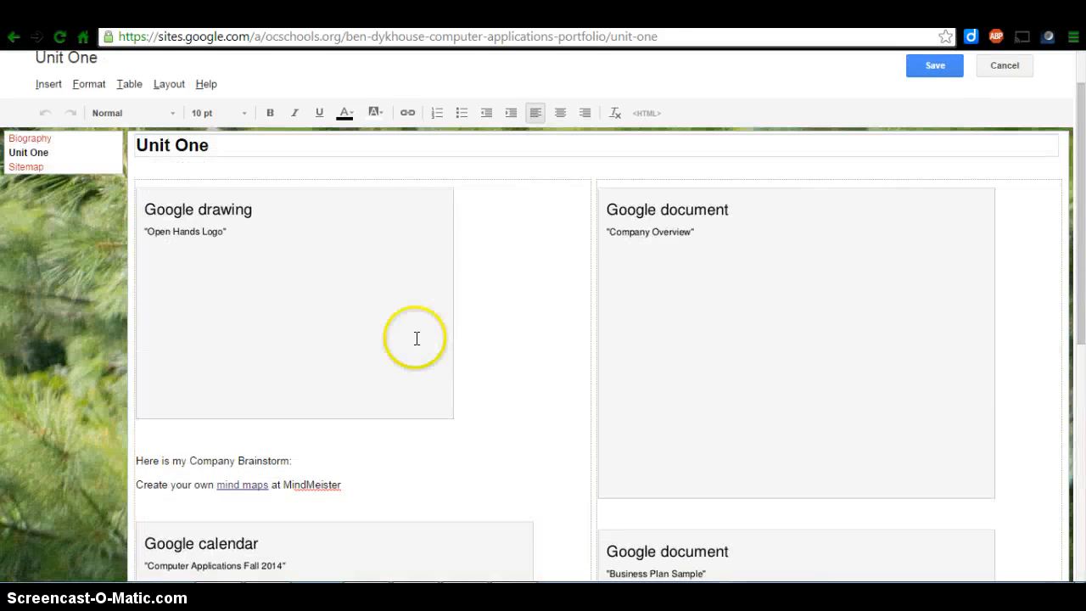
{"action": "mouse_move", "coordinate": [491, 286]}
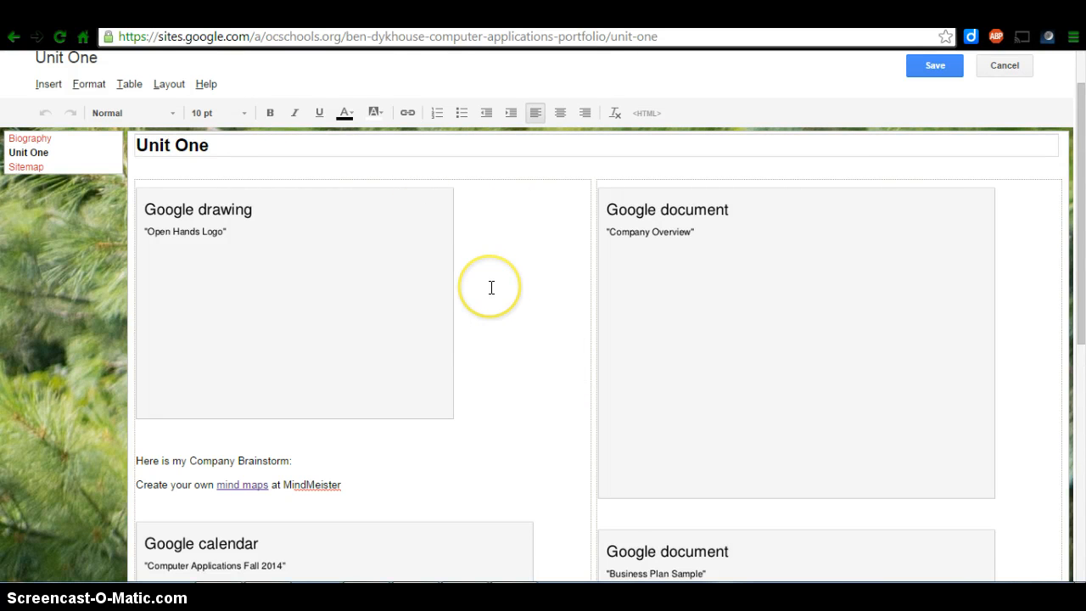
- Open the My interests map's Sharing Settings, confirming it is public with a shareable link
{"action": "left_click", "coordinate": [242, 484]}
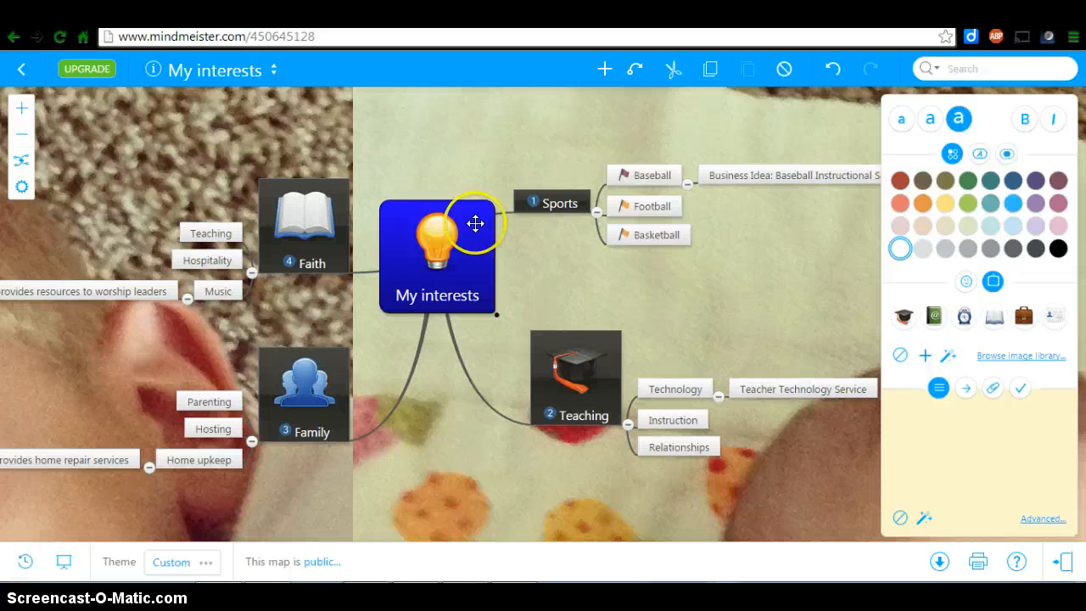
{"action": "mouse_move", "coordinate": [391, 331]}
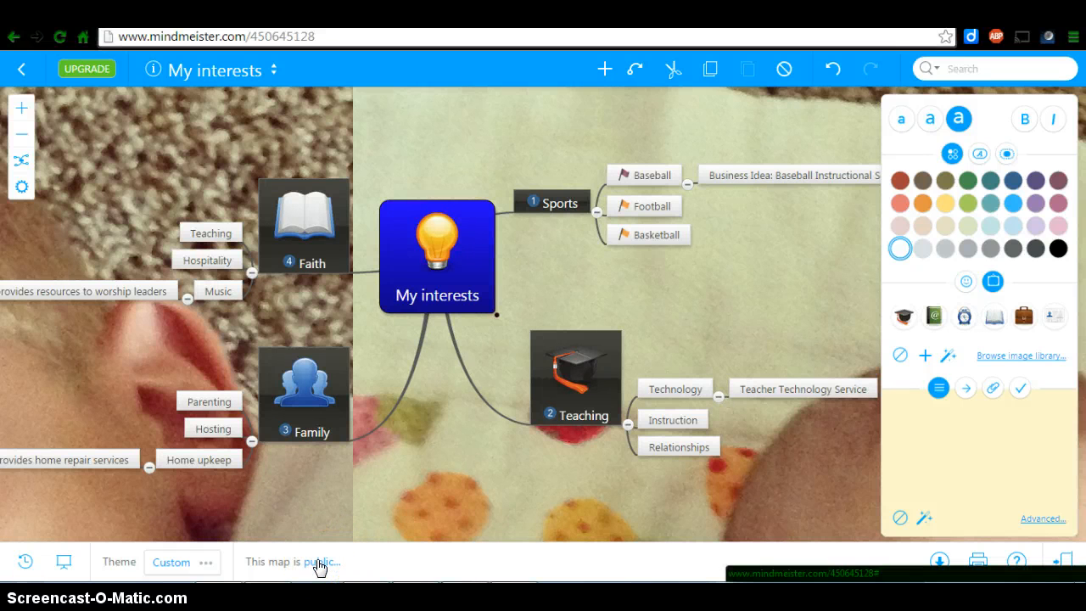
{"action": "left_click", "coordinate": [318, 562]}
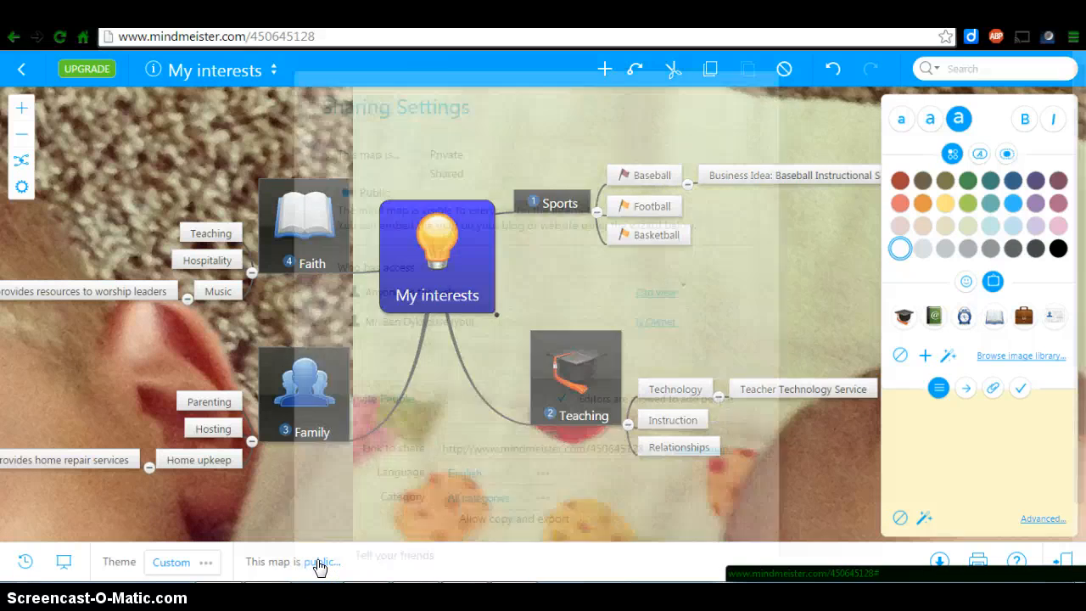
{"action": "left_click", "coordinate": [318, 562]}
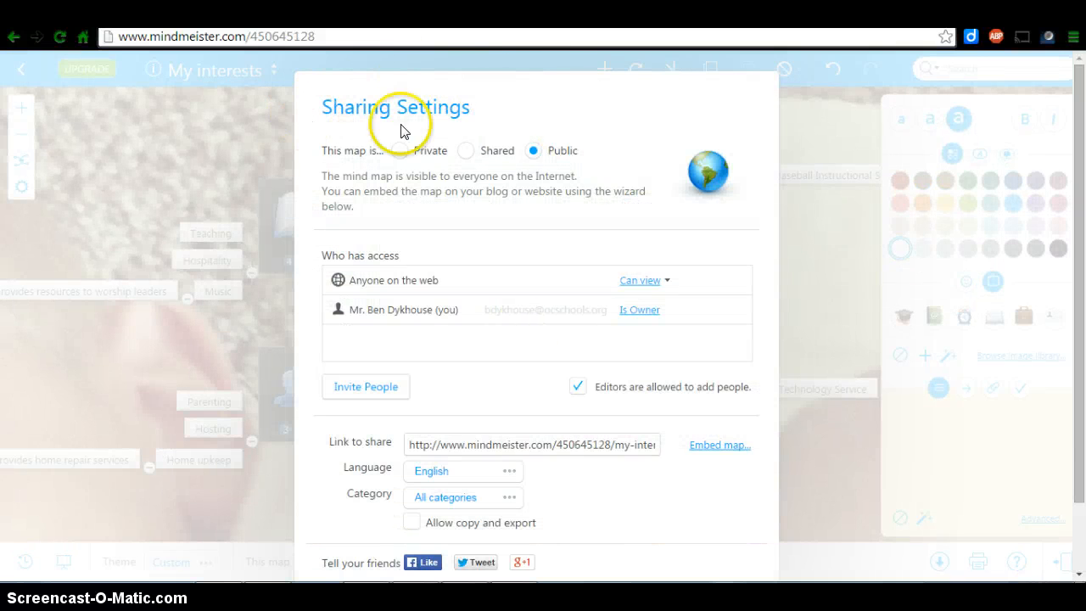
{"action": "mouse_move", "coordinate": [405, 138]}
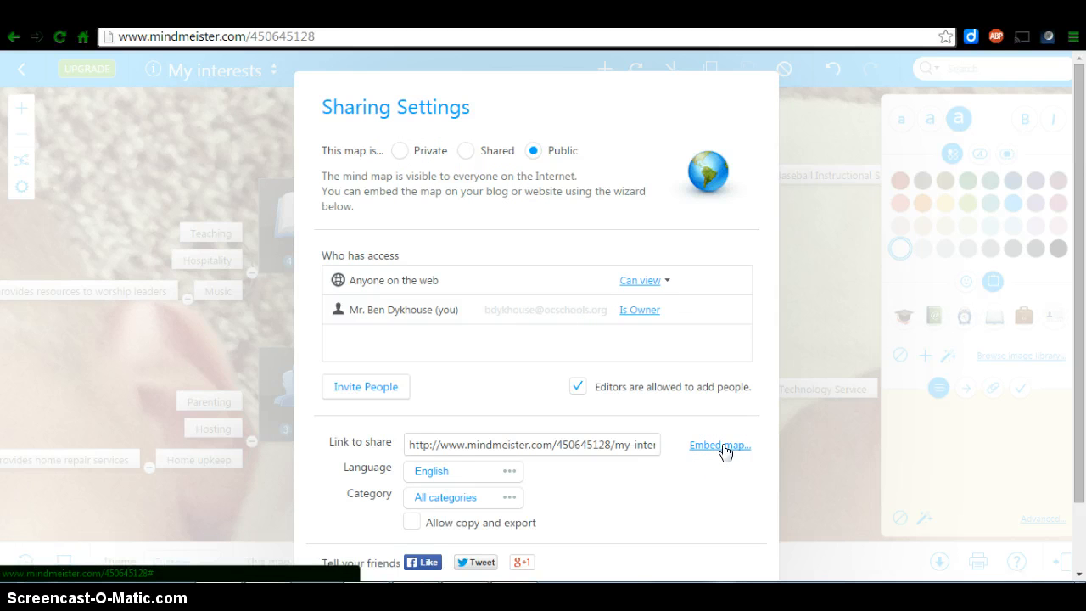
- Generate and copy the My interests 600×400 iframe embed code, then close the Embed Wizard
{"action": "left_click", "coordinate": [715, 445]}
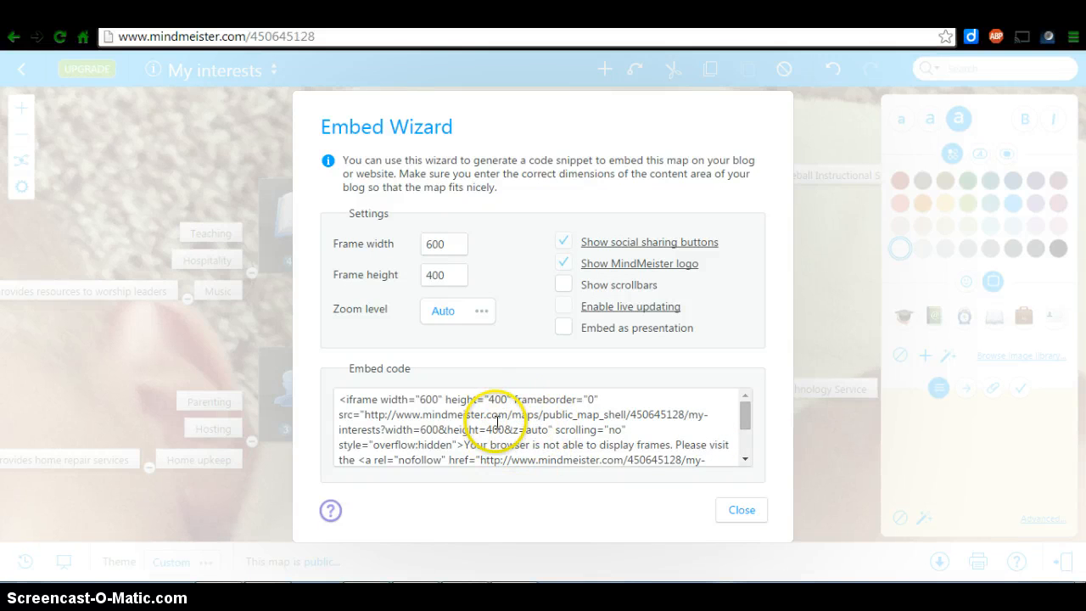
{"action": "triple_click", "coordinate": [538, 429]}
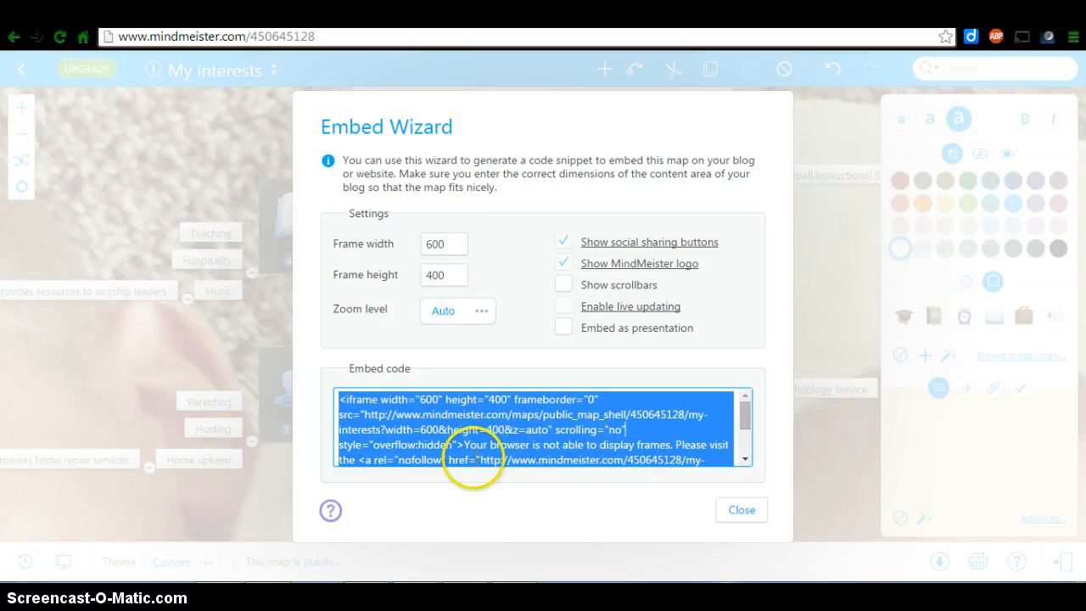
{"action": "mouse_move", "coordinate": [780, 550]}
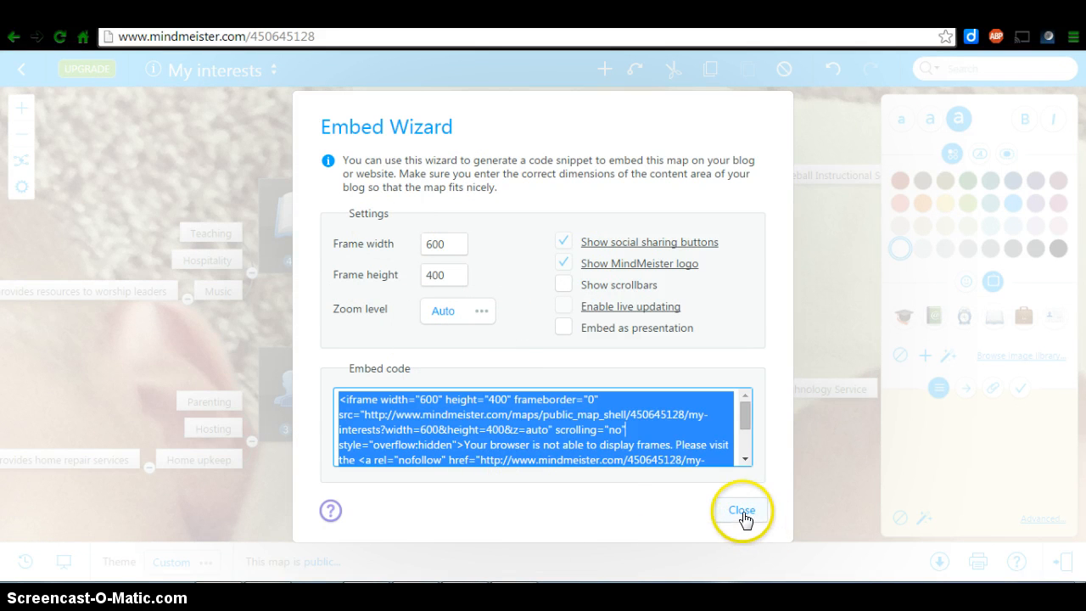
{"action": "left_click", "coordinate": [741, 510]}
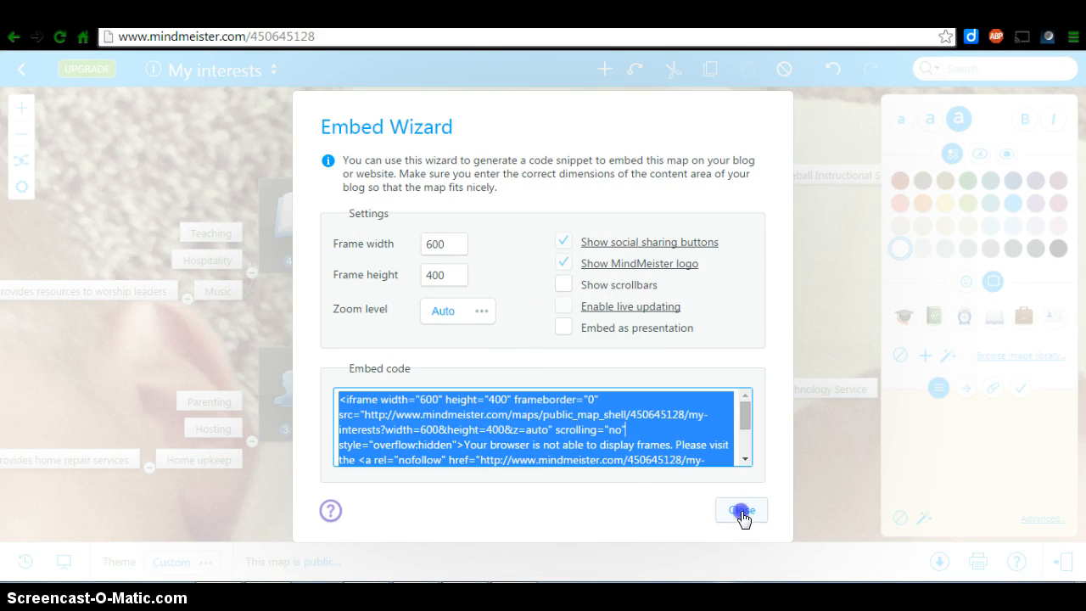
{"action": "left_click", "coordinate": [739, 510]}
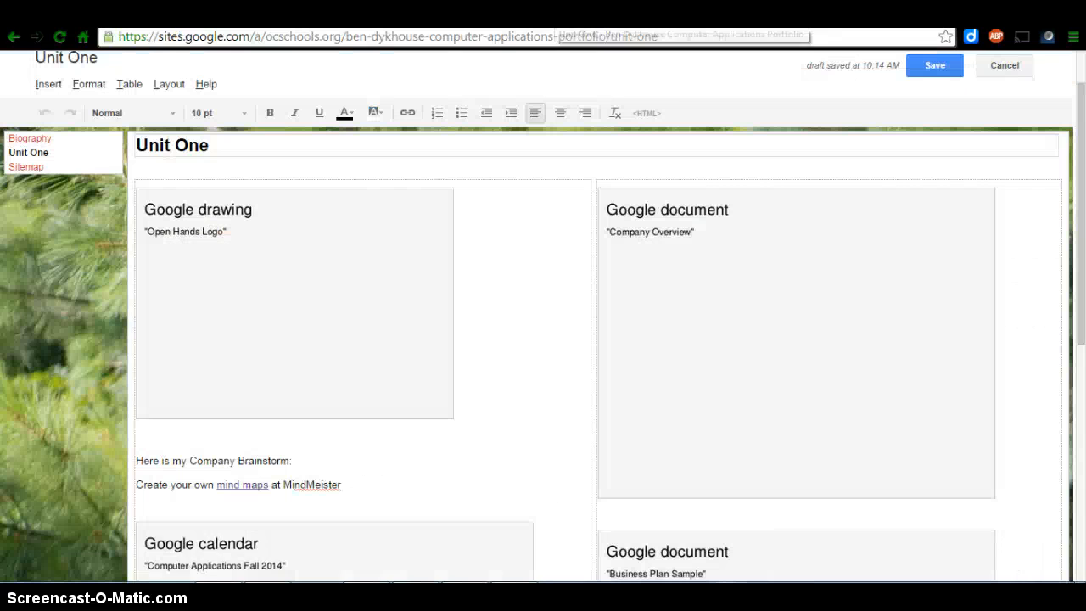
{"action": "mouse_move", "coordinate": [545, 333]}
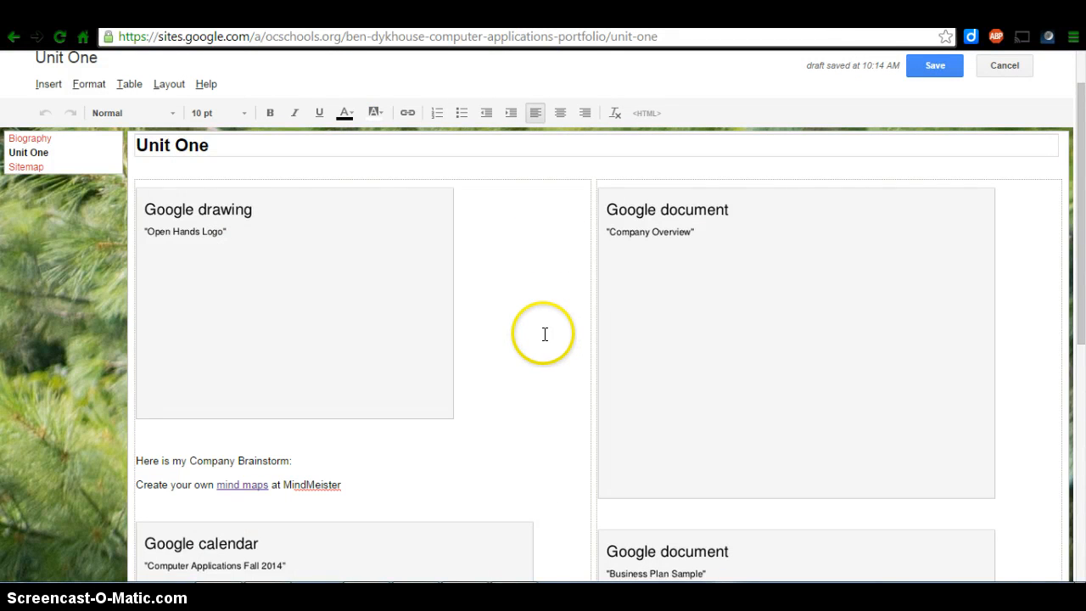
- Open the Unit One page's HTML source editor from the editing toolbar
{"action": "scroll", "scroll_direction": "down", "scroll_amount": 3}
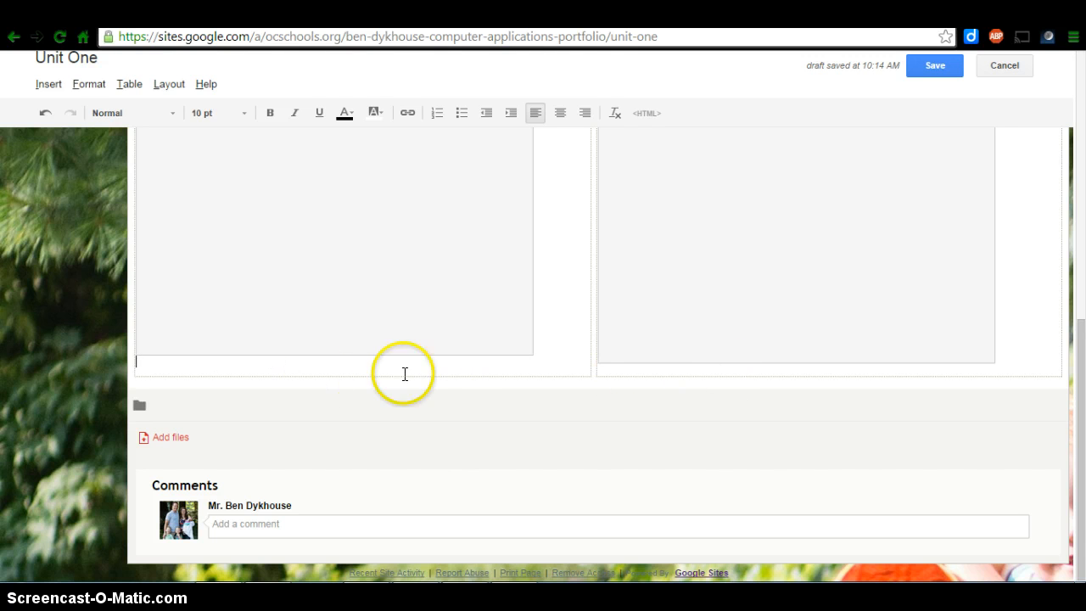
{"action": "mouse_move", "coordinate": [599, 343]}
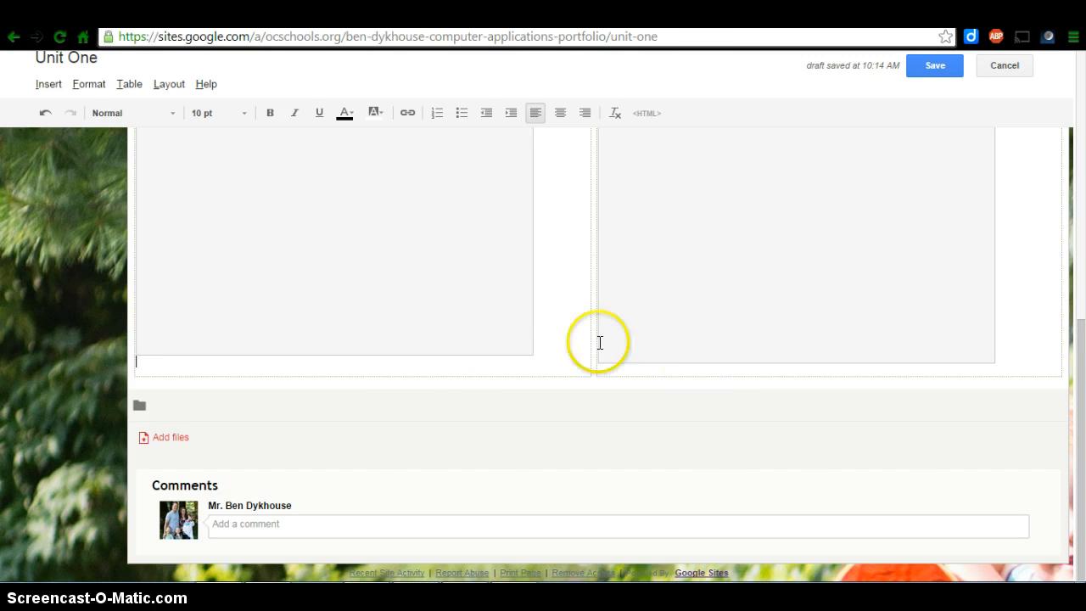
{"action": "mouse_move", "coordinate": [629, 136]}
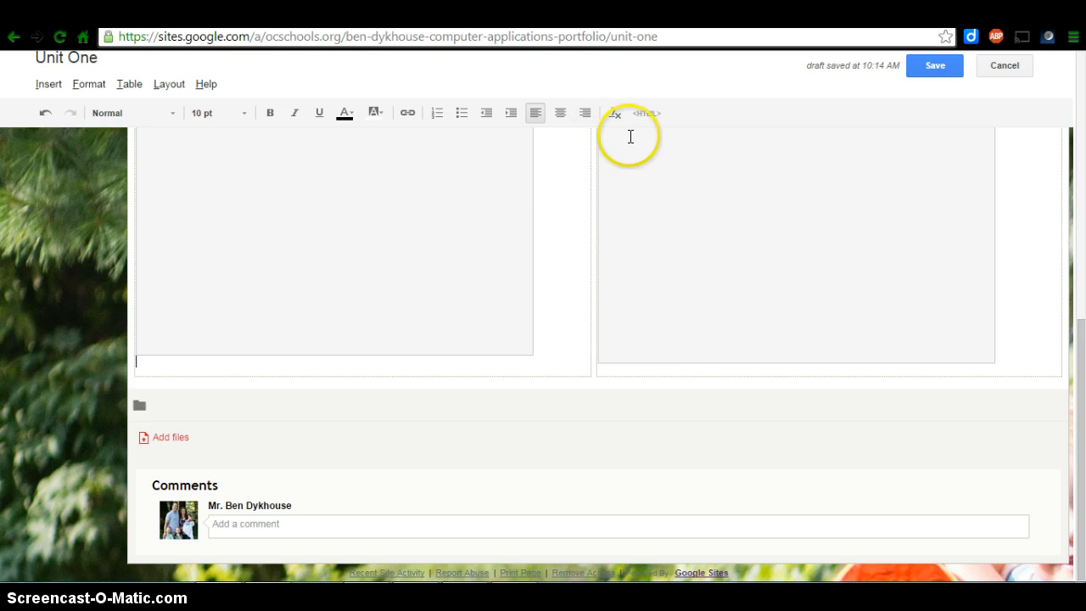
{"action": "mouse_move", "coordinate": [493, 271]}
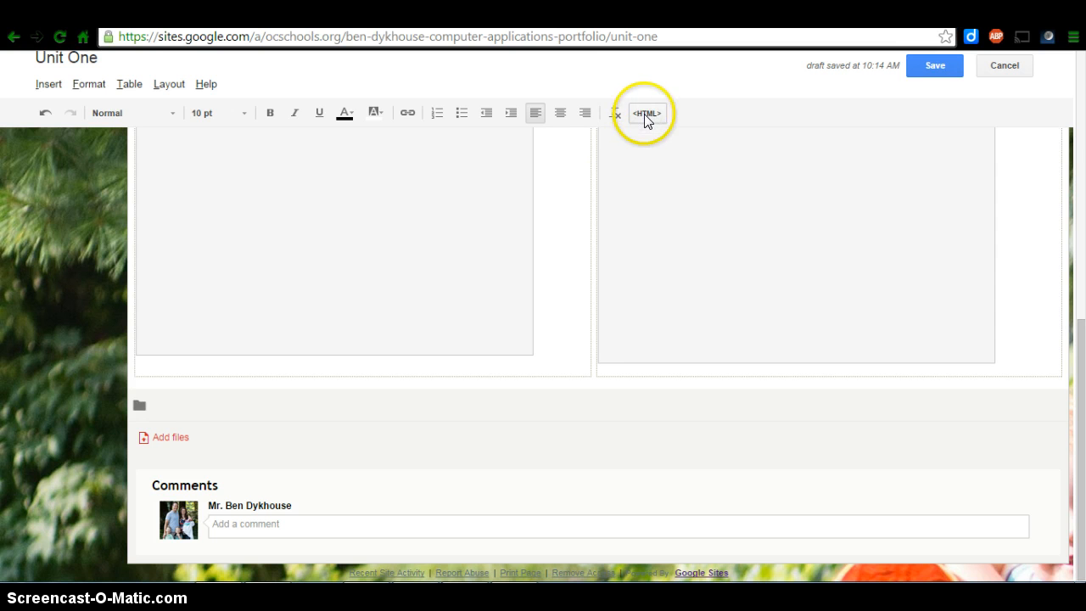
{"action": "mouse_move", "coordinate": [647, 113]}
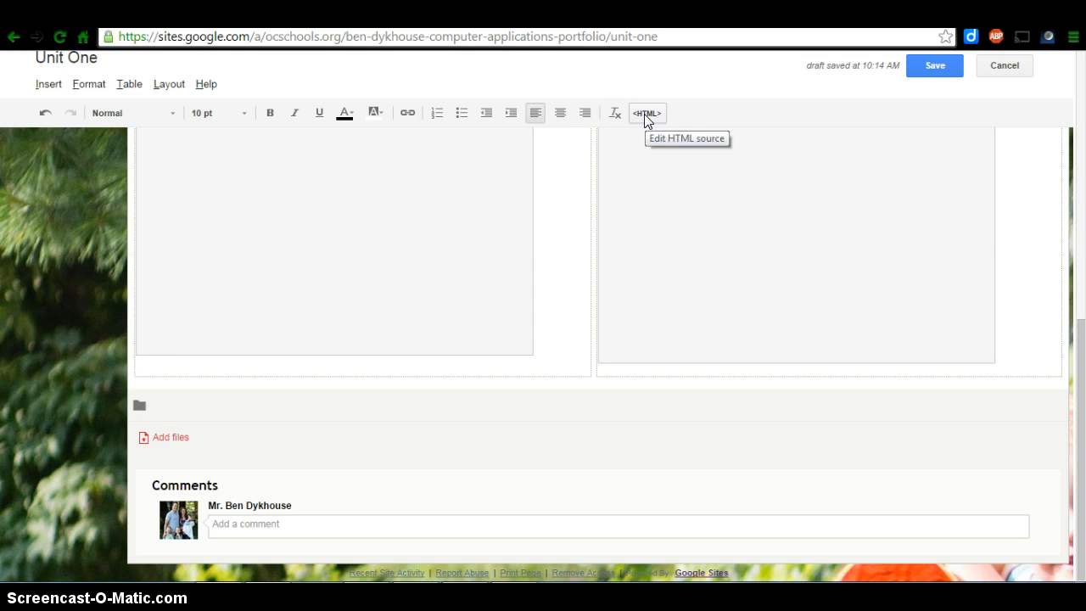
{"action": "left_click", "coordinate": [647, 112]}
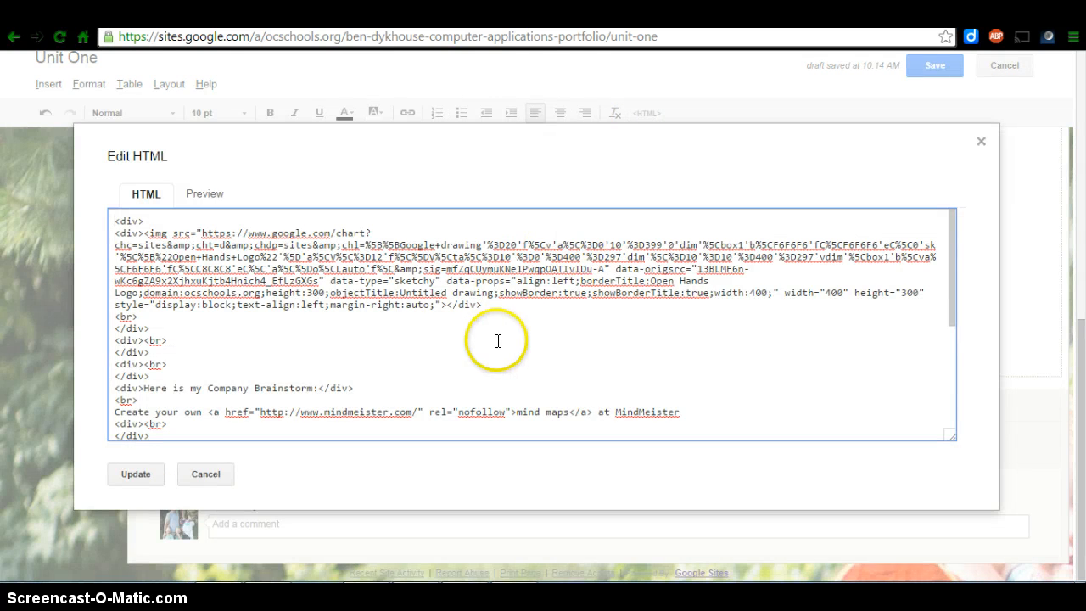
- Paste the My interests https iframe code at the end of the source and apply it
{"action": "scroll", "scroll_direction": "down", "scroll_amount": 3}
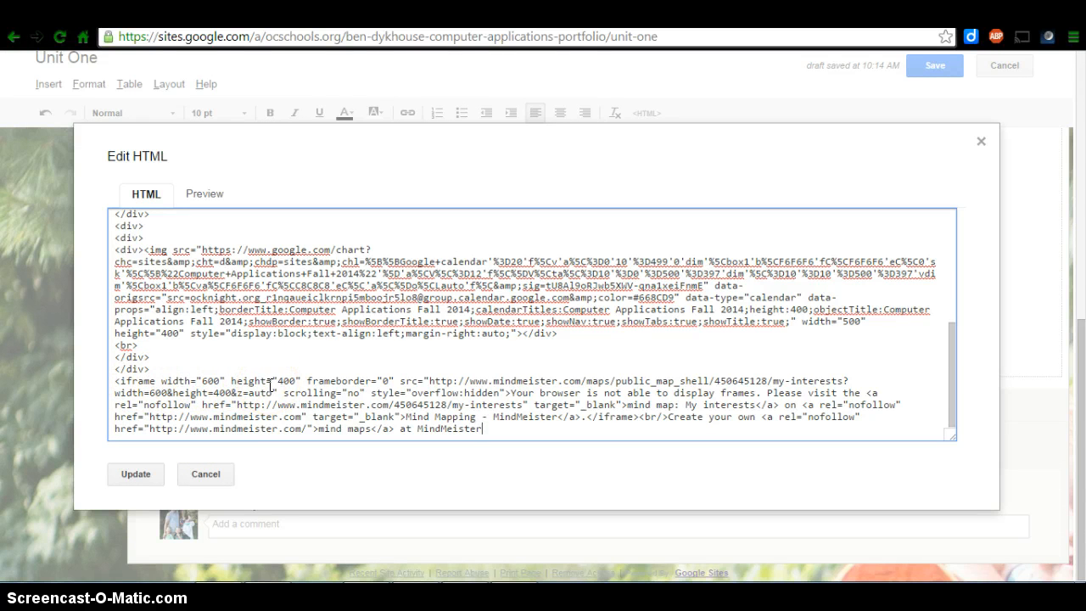
{"action": "mouse_move", "coordinate": [405, 382]}
{"action": "type", "text": "s"}
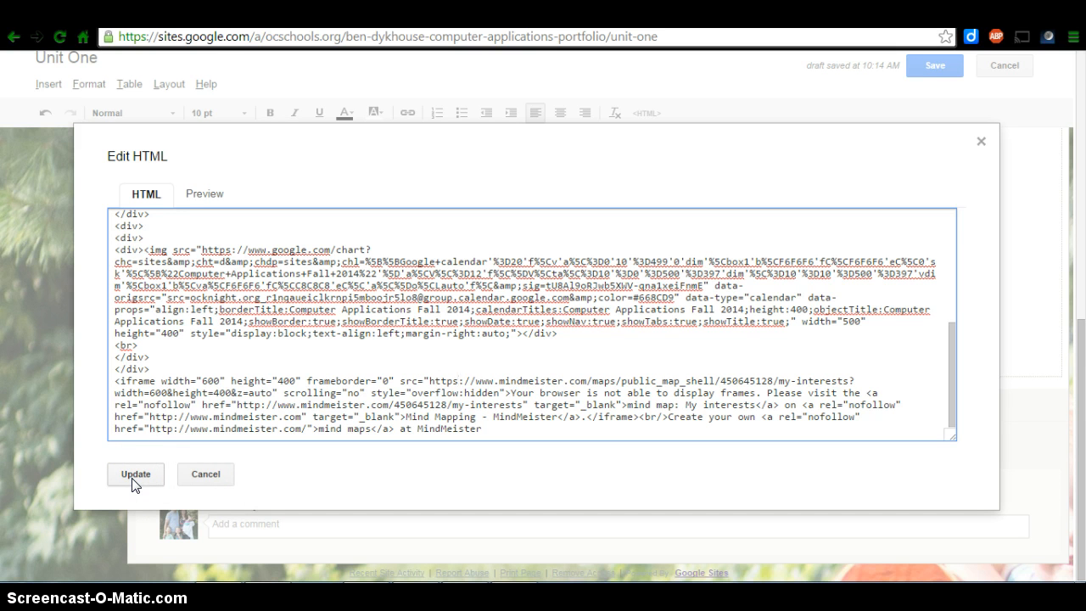
{"action": "left_click", "coordinate": [135, 473]}
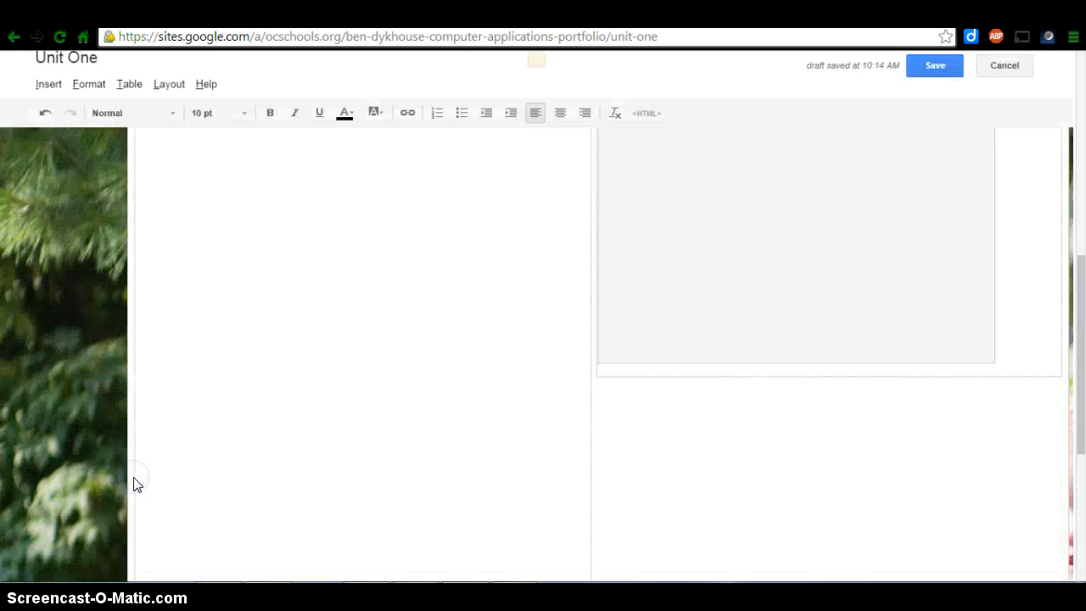
- Move the iframe gadget directly under the Company Brainstorm line, above the mind maps link
{"action": "scroll", "scroll_direction": "down", "scroll_amount": 3}
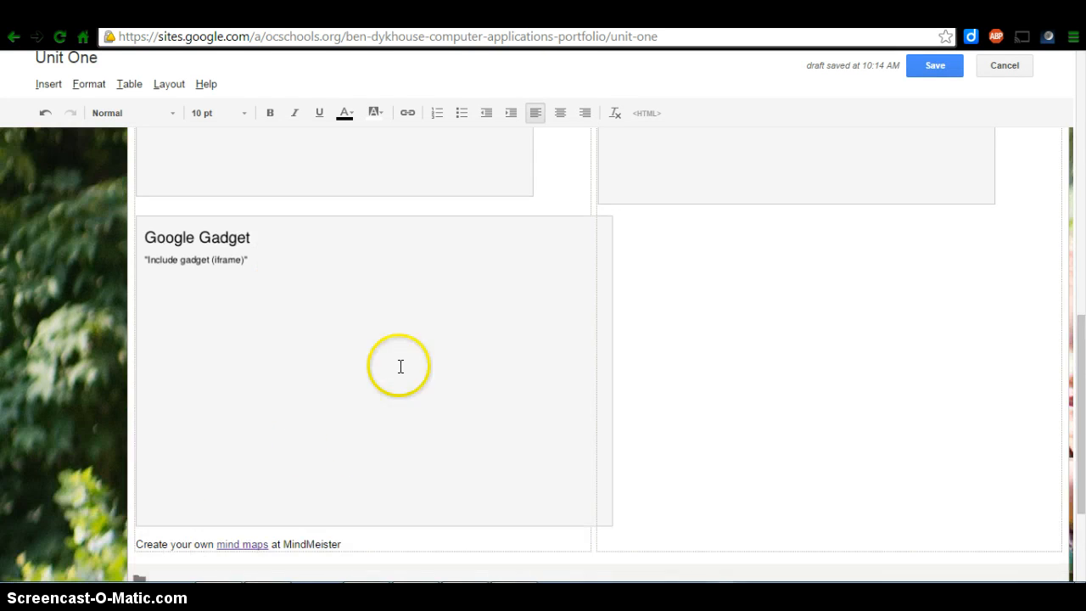
{"action": "mouse_move", "coordinate": [383, 399]}
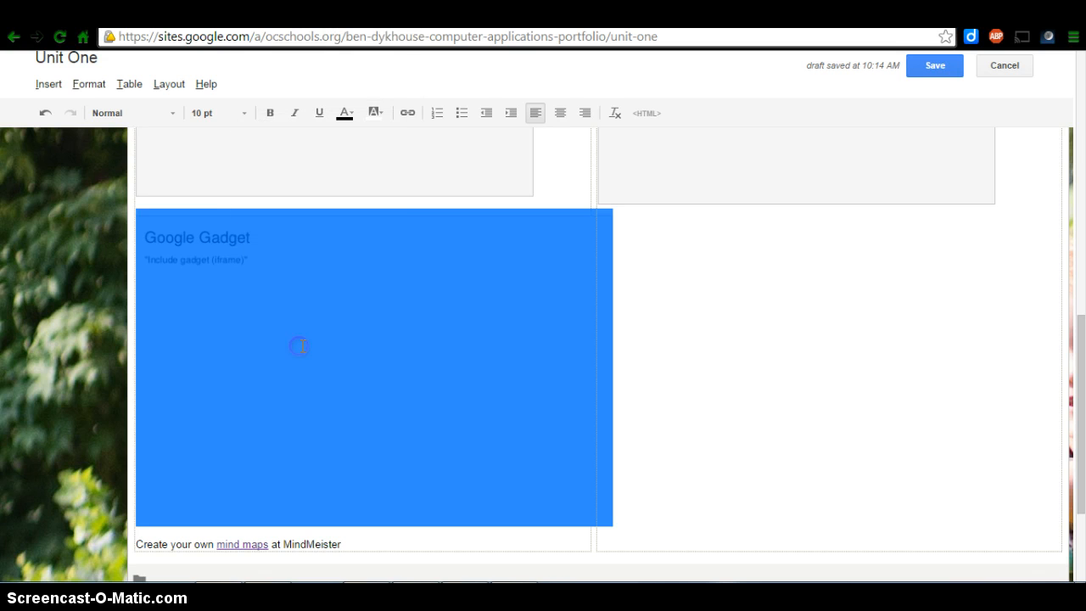
{"action": "scroll", "scroll_direction": "up", "scroll_amount": 3}
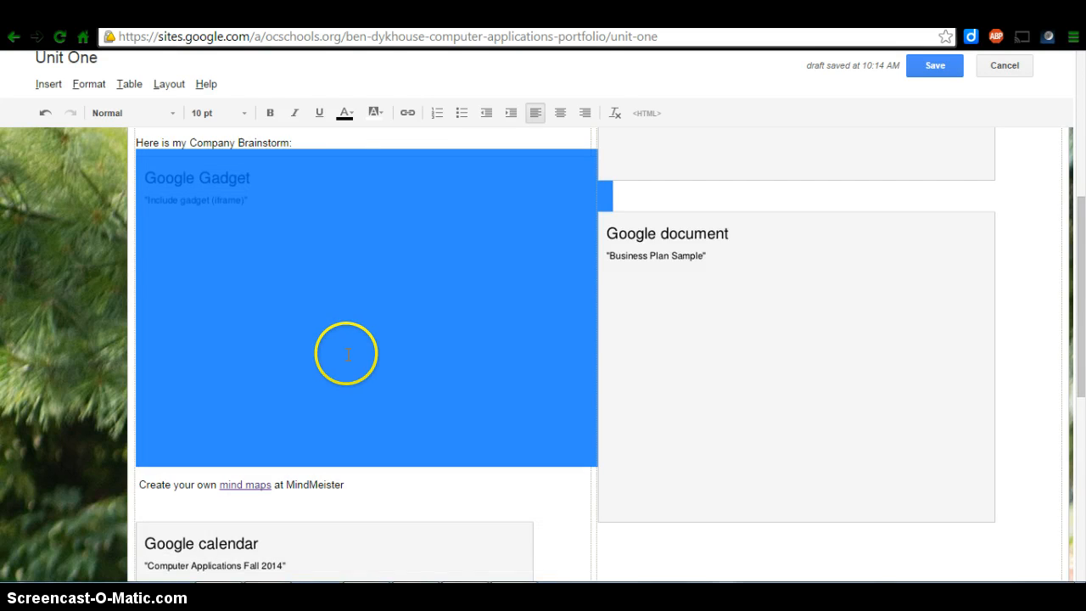
{"action": "scroll", "scroll_direction": "up", "scroll_amount": 3}
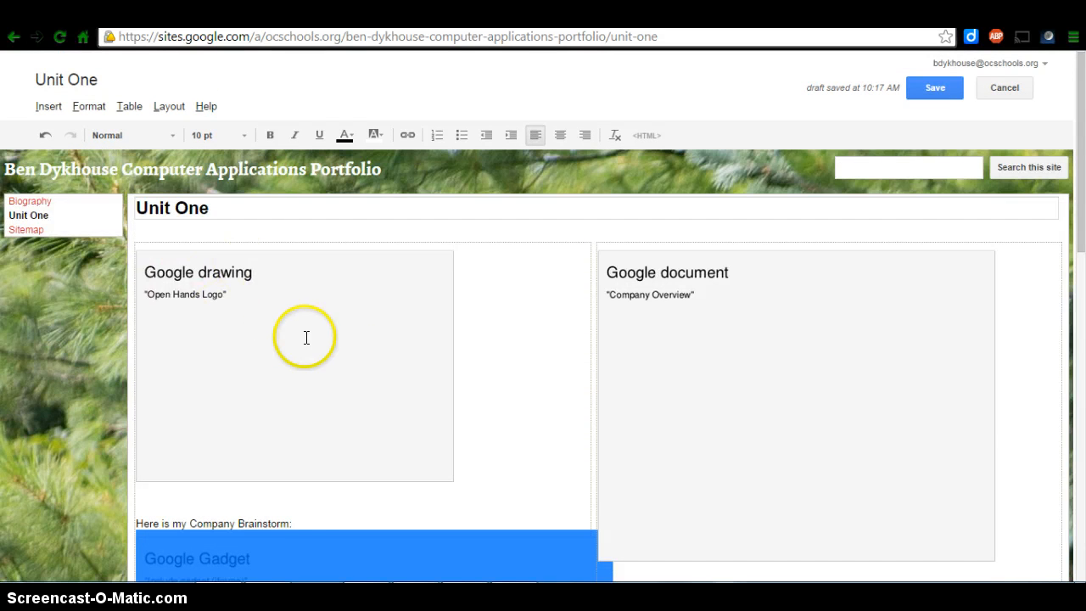
{"action": "scroll", "scroll_direction": "down", "scroll_amount": 3}
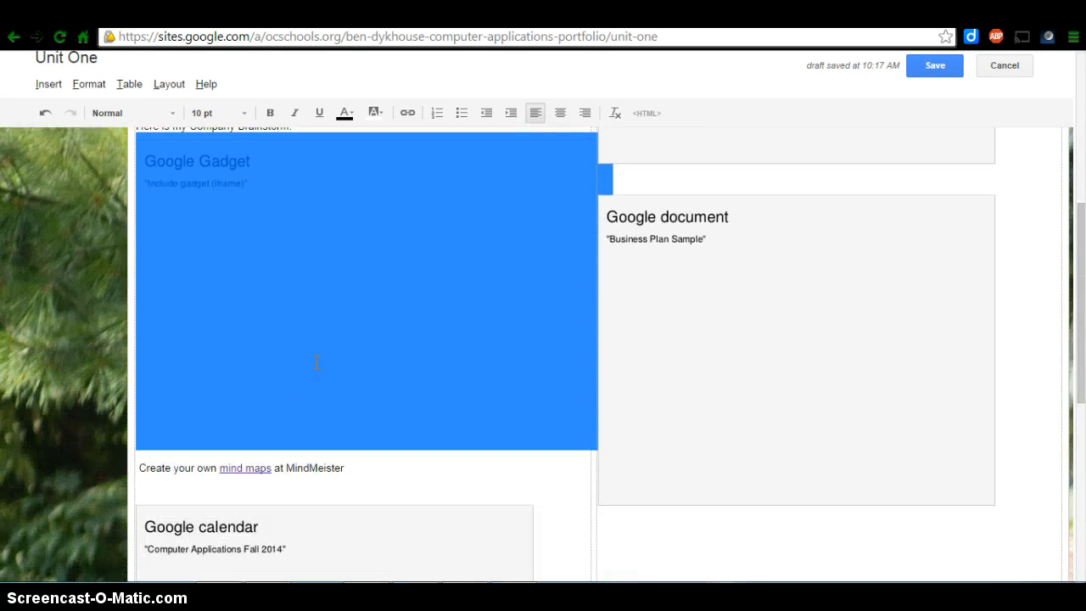
{"action": "mouse_move", "coordinate": [331, 205]}
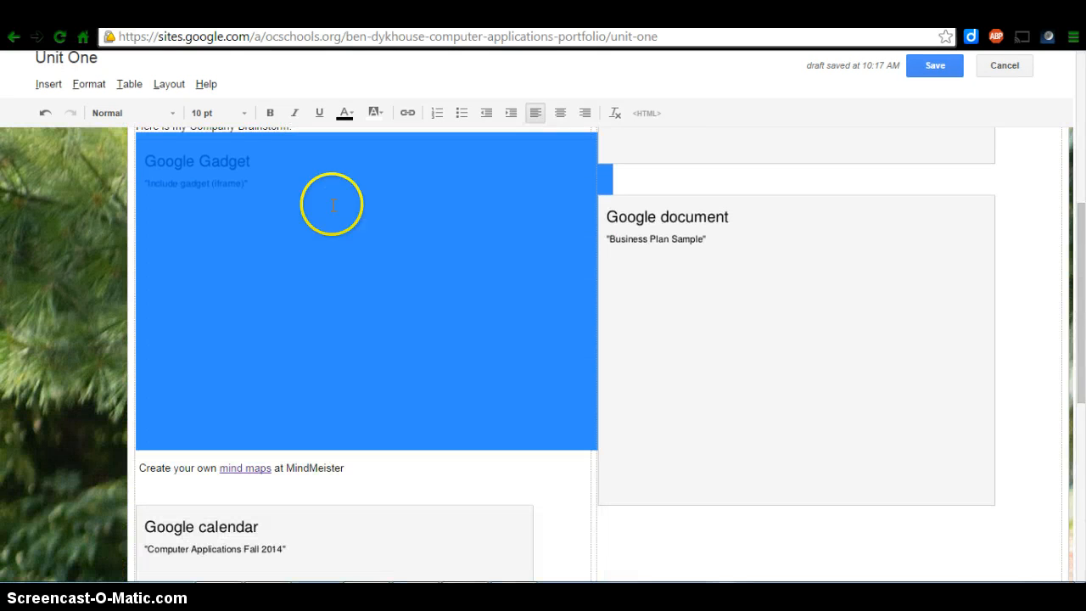
{"action": "mouse_move", "coordinate": [736, 144]}
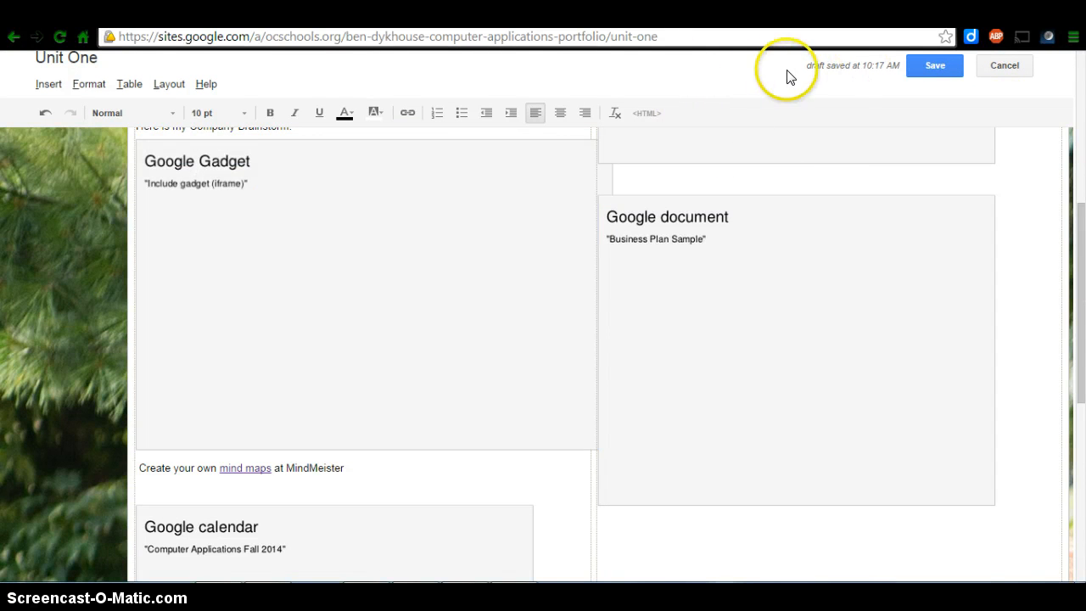
- Save the Unit One page and check the MindMeister map loading beneath Company Brainstorm
{"action": "left_click", "coordinate": [934, 65]}
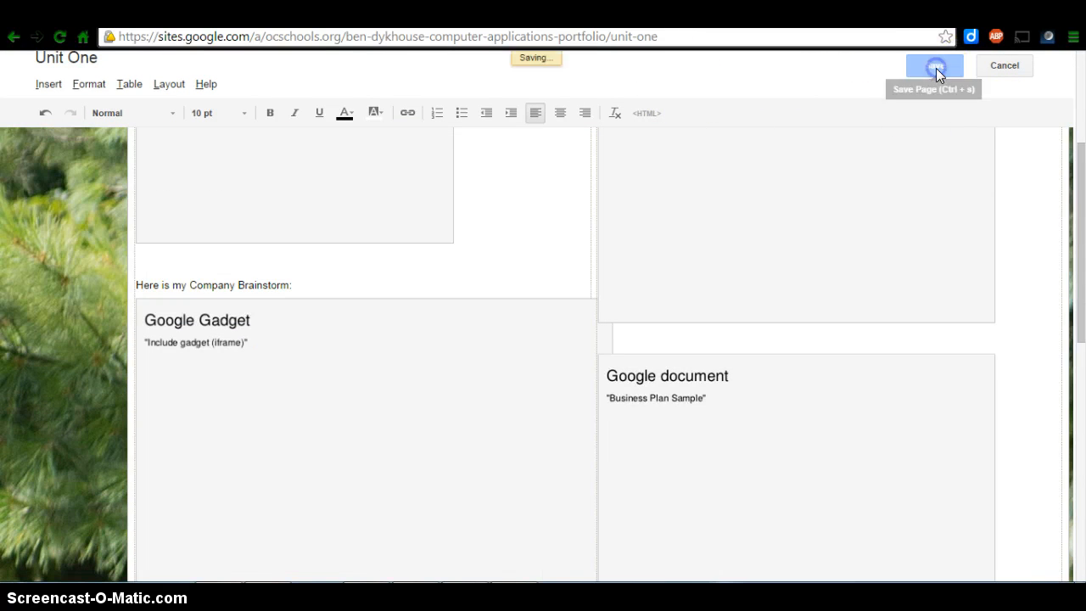
{"action": "left_click", "coordinate": [933, 65]}
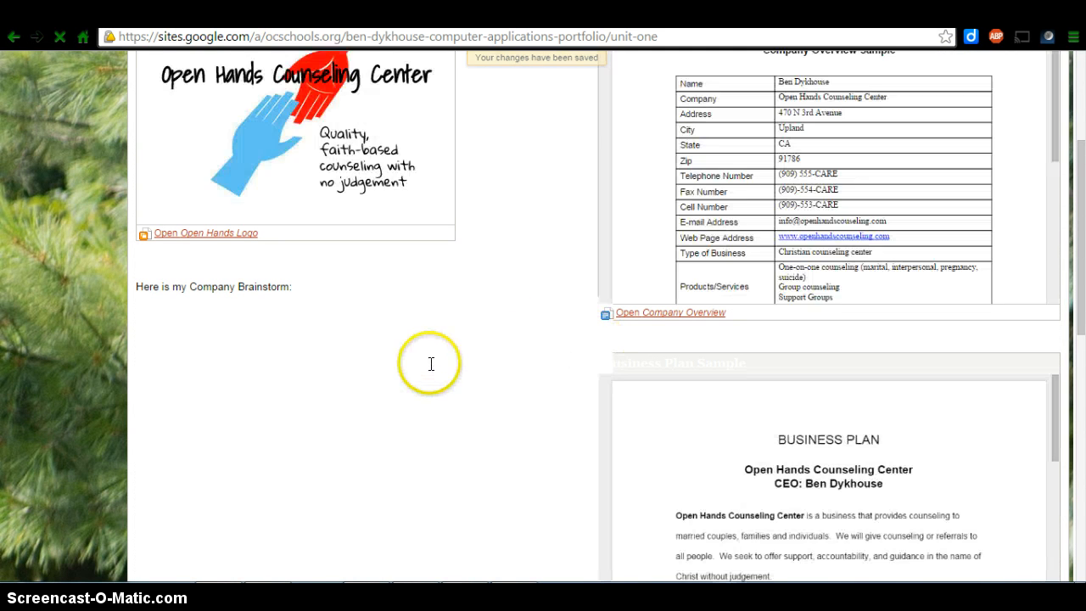
{"action": "scroll", "scroll_direction": "down", "scroll_amount": 3}
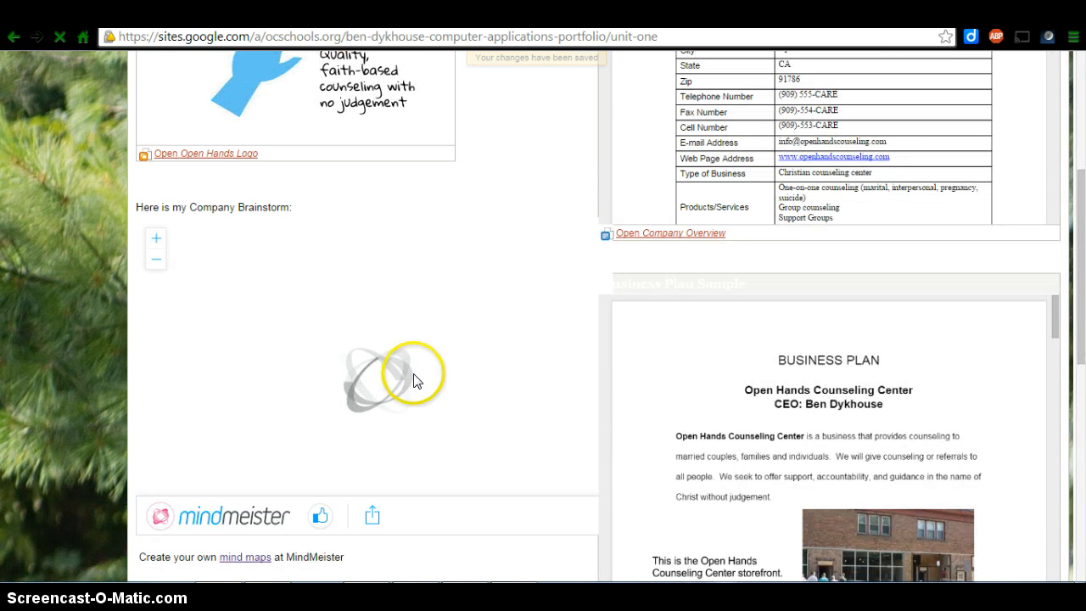